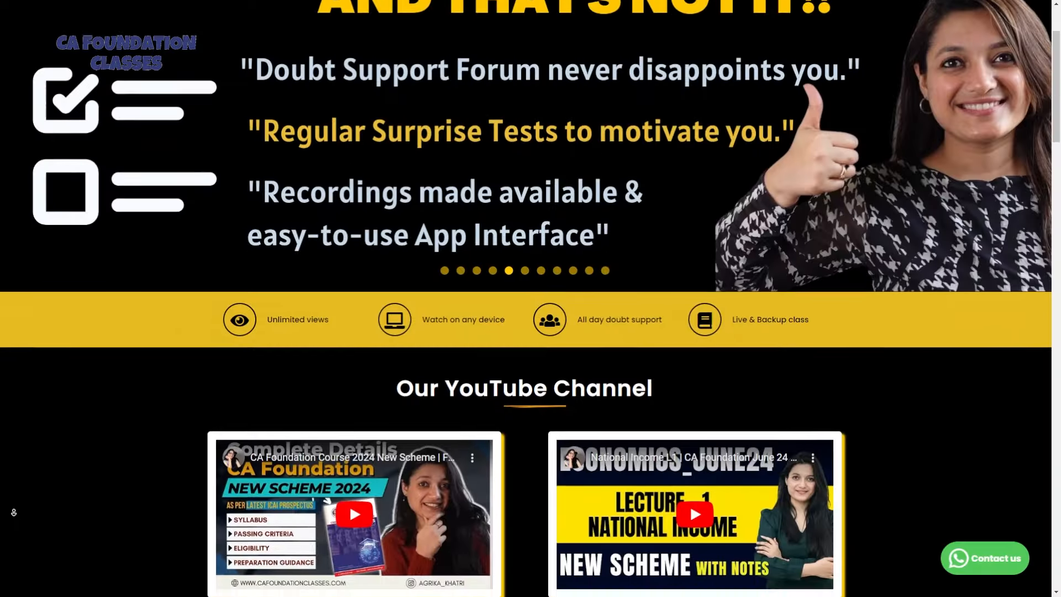
# Go to the ICAI student login page from Chrome's suggestions and log in to the portal
pyautogui.scroll(-3)
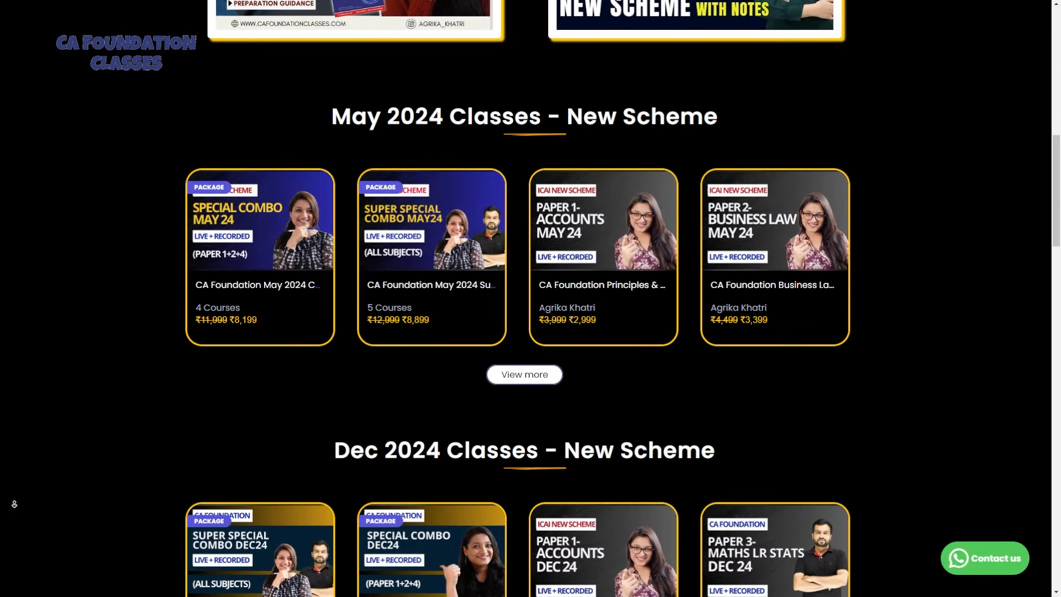
pyautogui.scroll(-3)
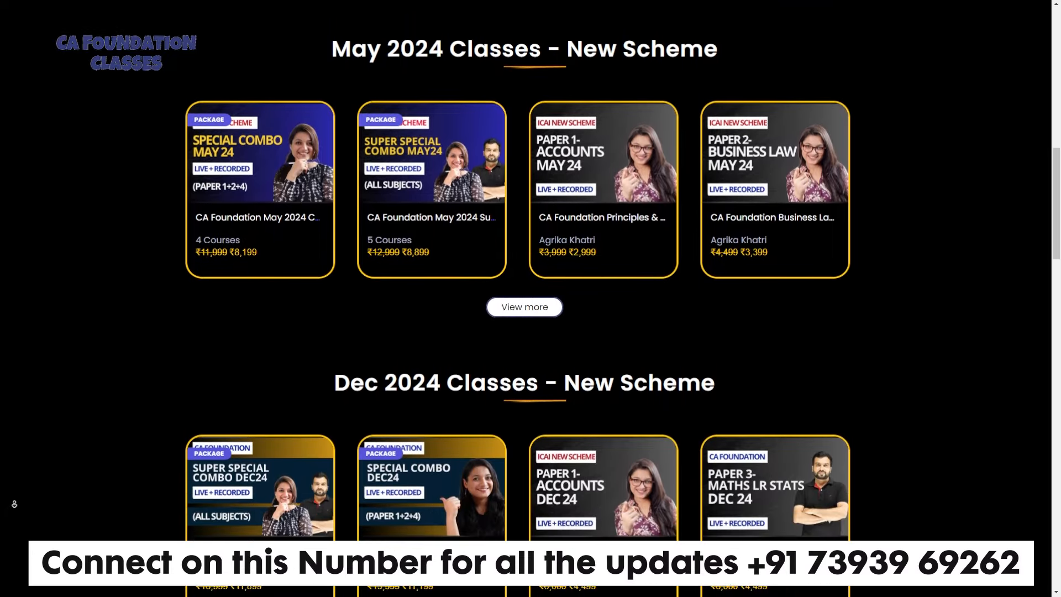
pyautogui.scroll(-3)
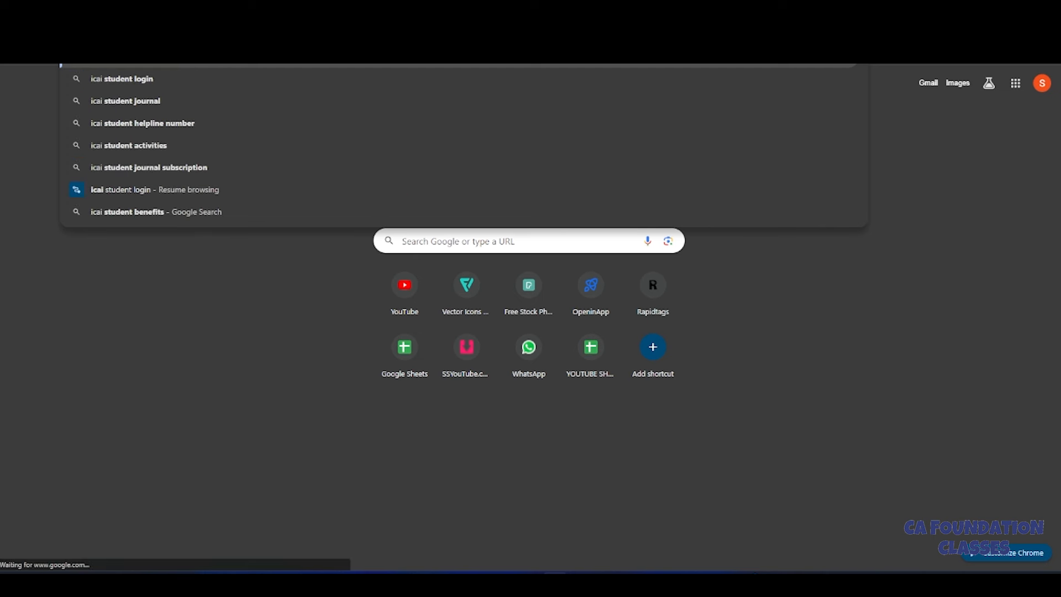
pyautogui.click(123, 78)
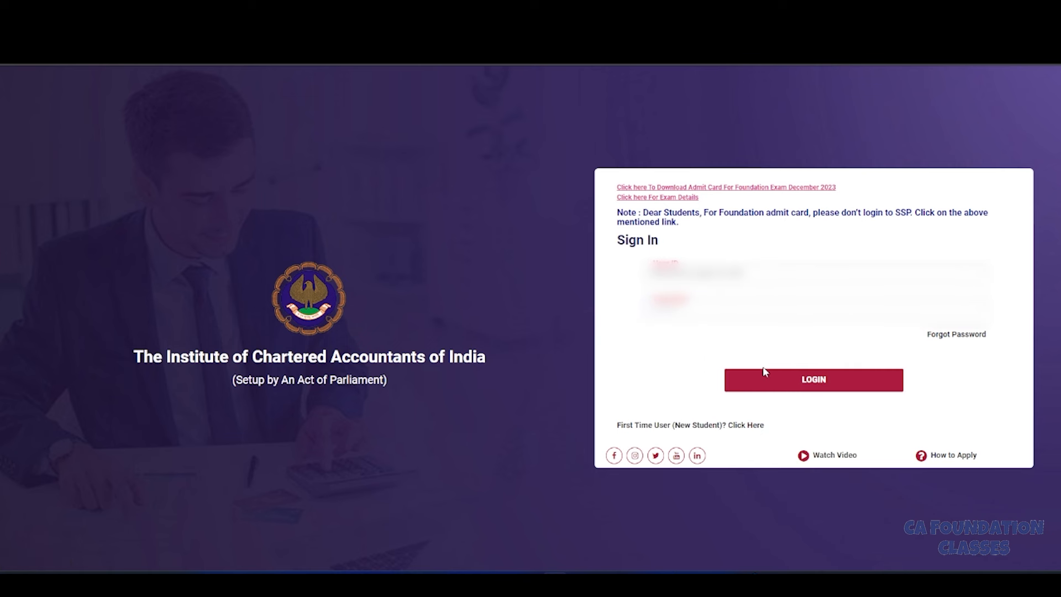
pyautogui.click(813, 379)
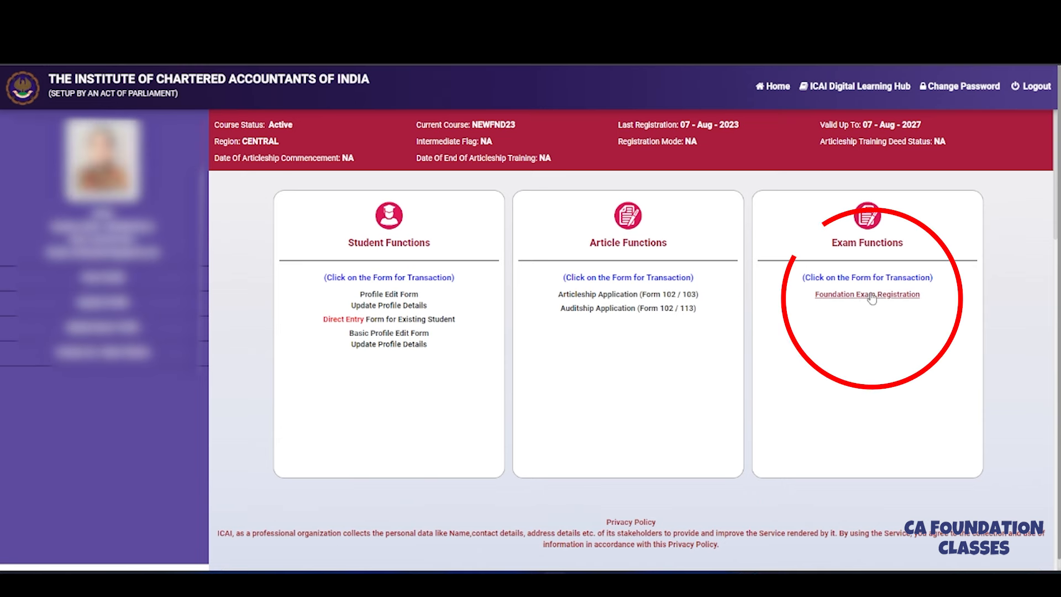
# Open Foundation Exam Registration and acknowledge the June 2024 guidelines after scrolling through them
pyautogui.click(866, 294)
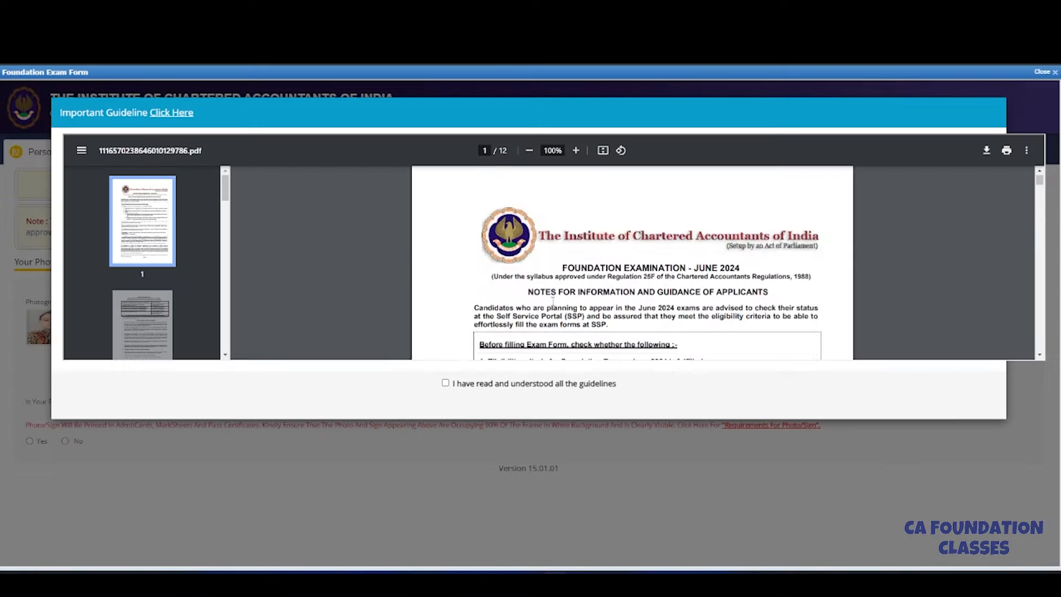
pyautogui.scroll(-3)
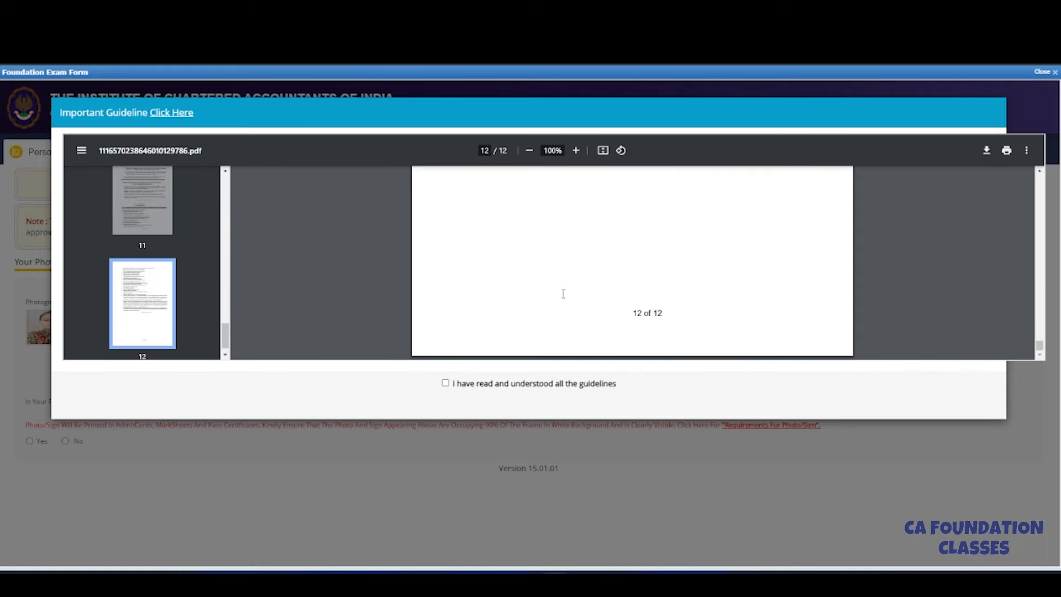
pyautogui.click(446, 383)
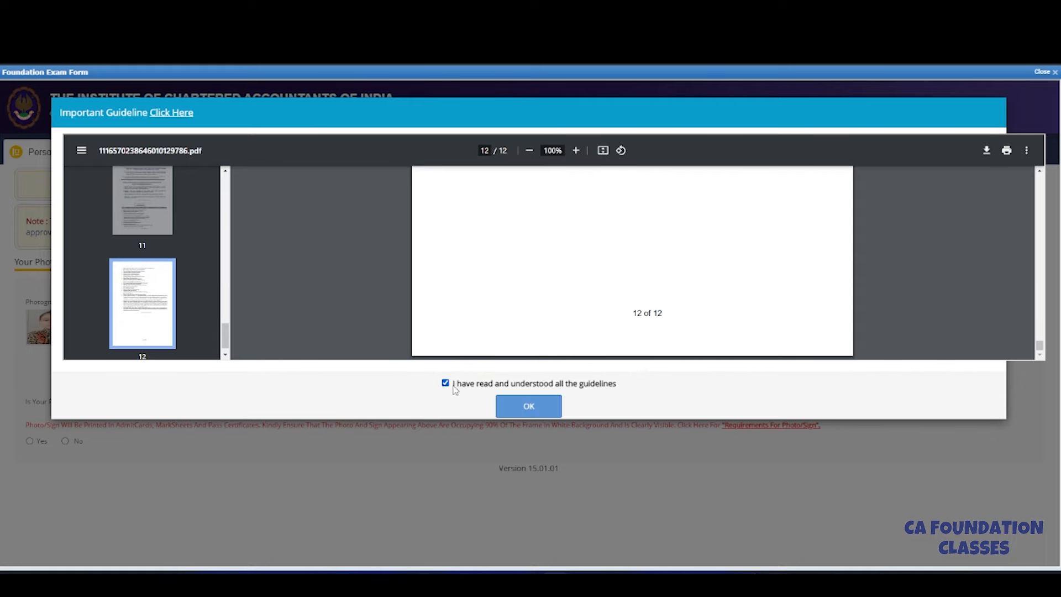
pyautogui.click(528, 406)
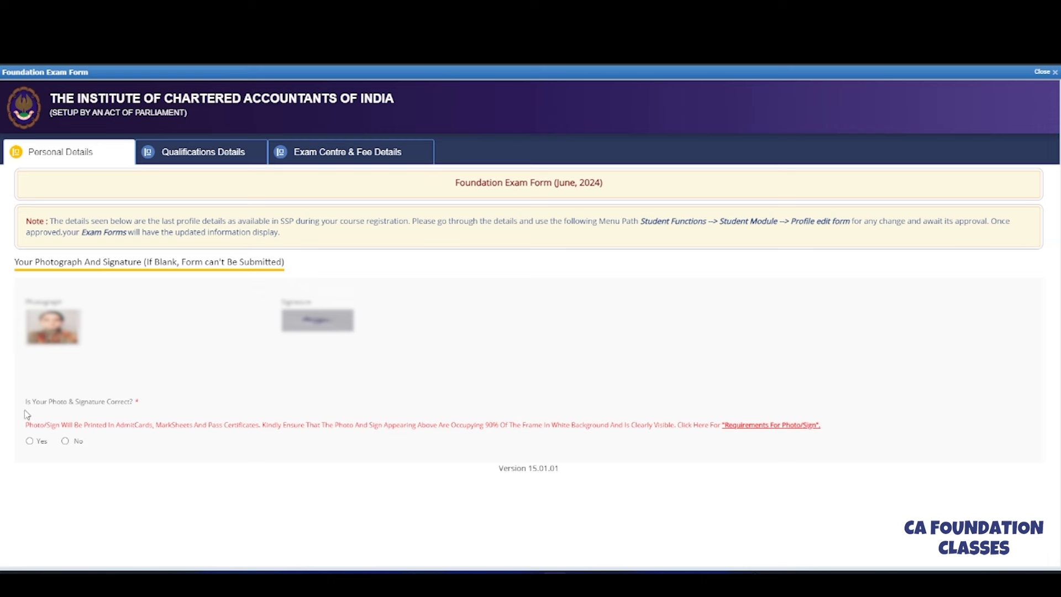
pyautogui.moveTo(222, 431)
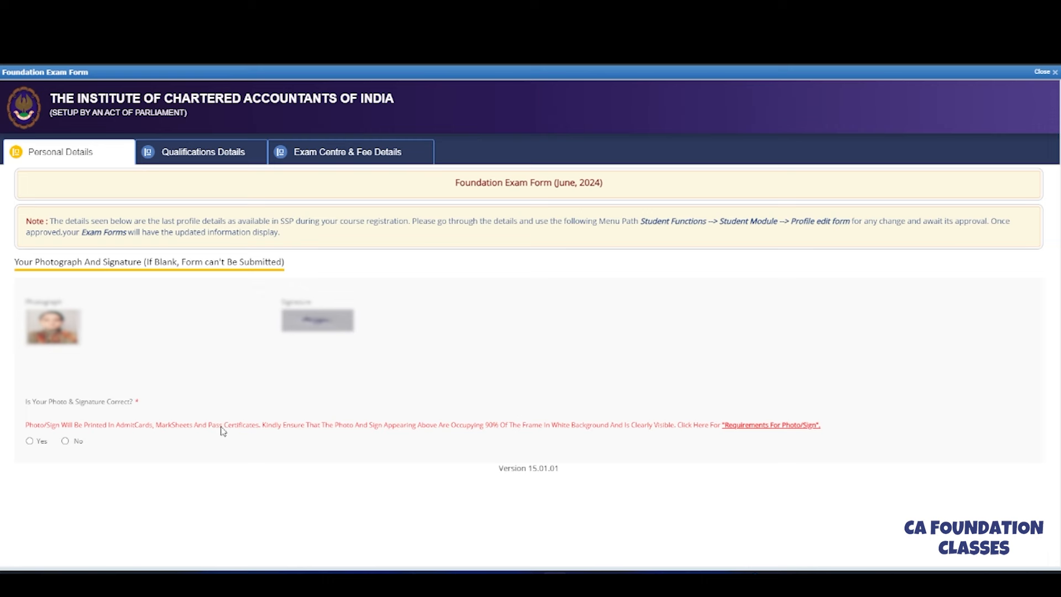
# Confirm photo and signature as correct, then skip past Qualifications Details to exam centre
pyautogui.click(27, 441)
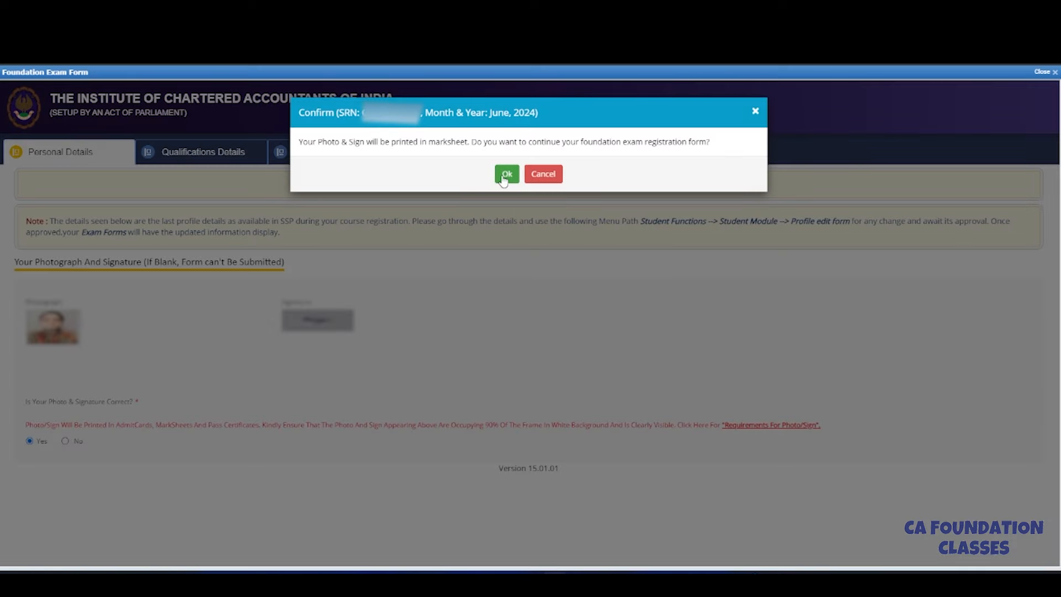
pyautogui.click(507, 174)
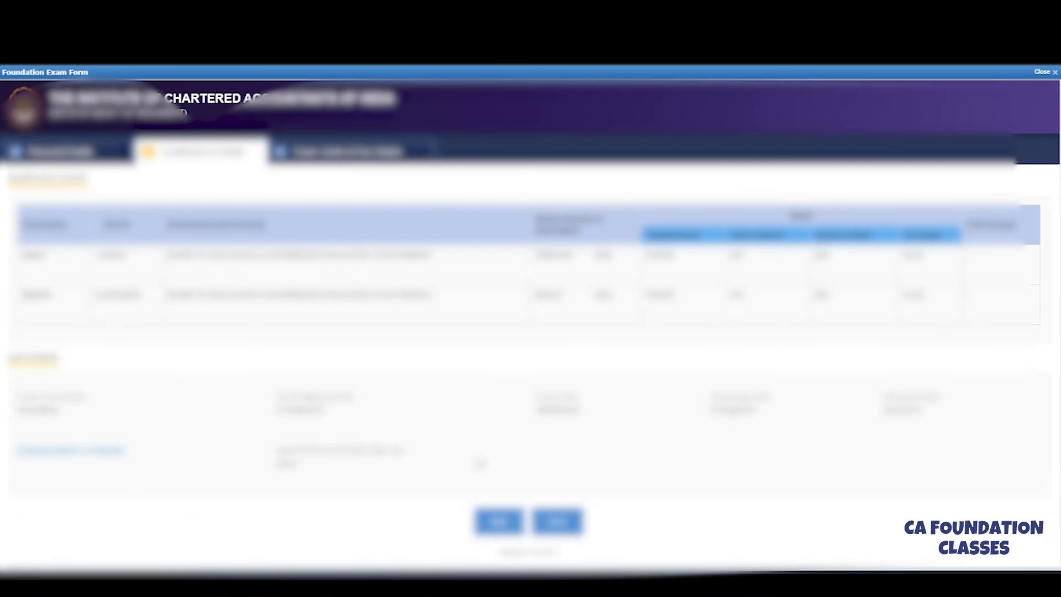
pyautogui.click(143, 233)
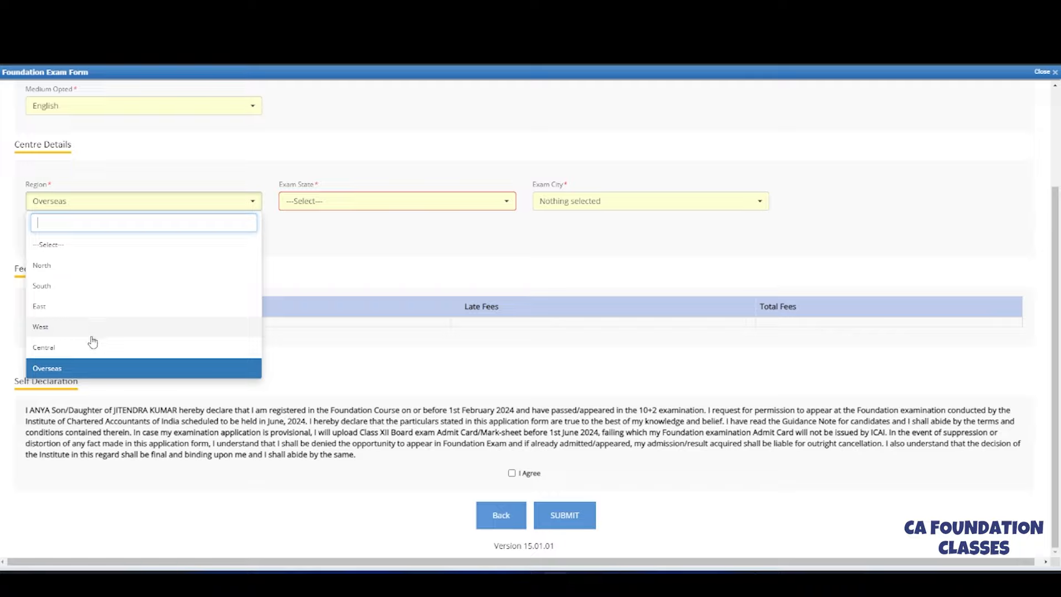
# Pick Central region, UTTAR PRADESH state and VARANASI city as the exam centre
pyautogui.click(44, 348)
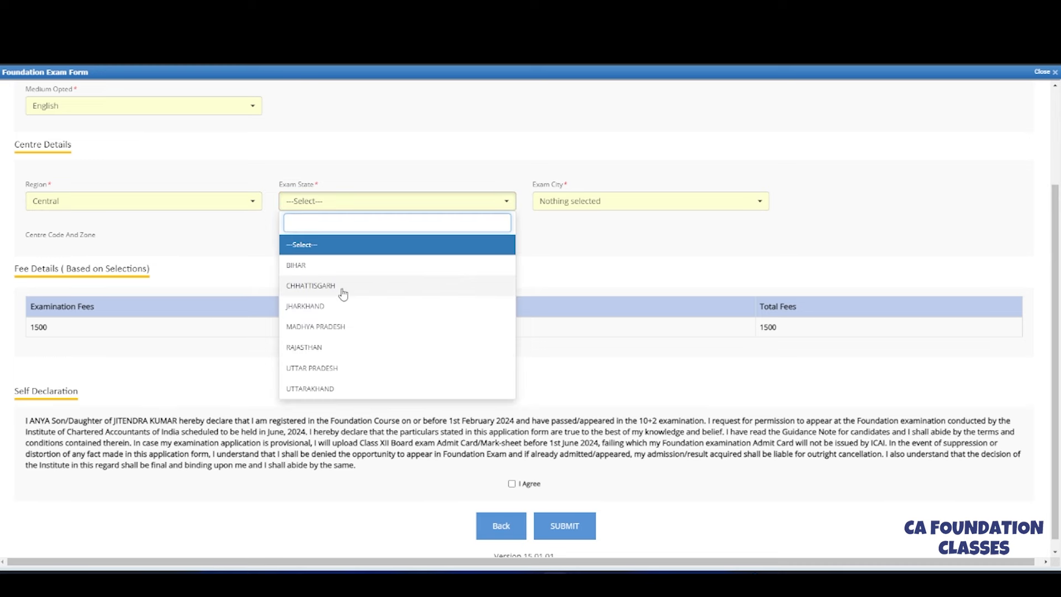
pyautogui.click(312, 367)
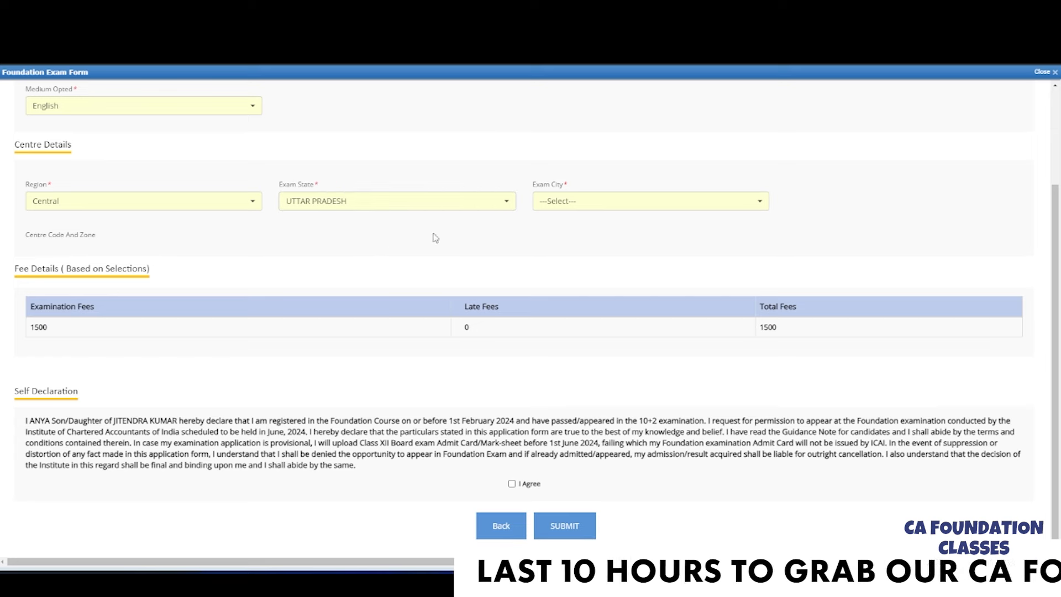
pyautogui.click(649, 200)
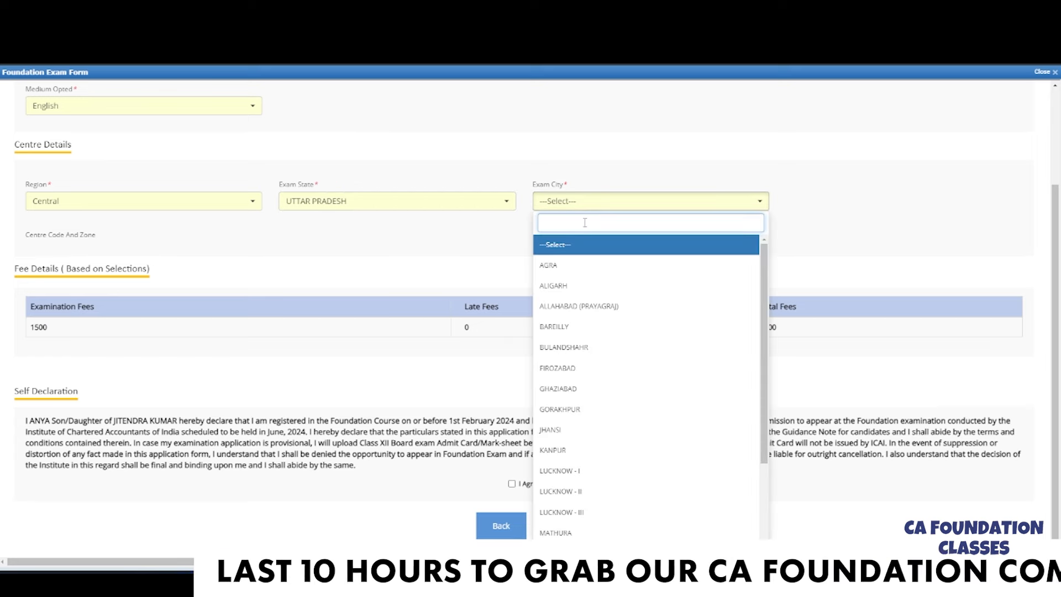
pyautogui.click(552, 450)
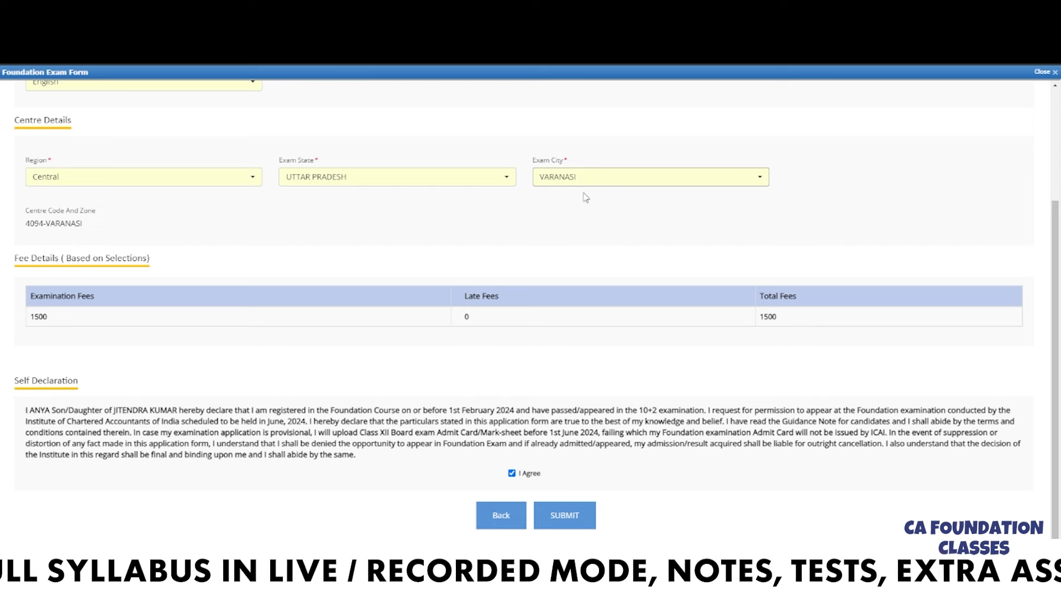
pyautogui.moveTo(560, 512)
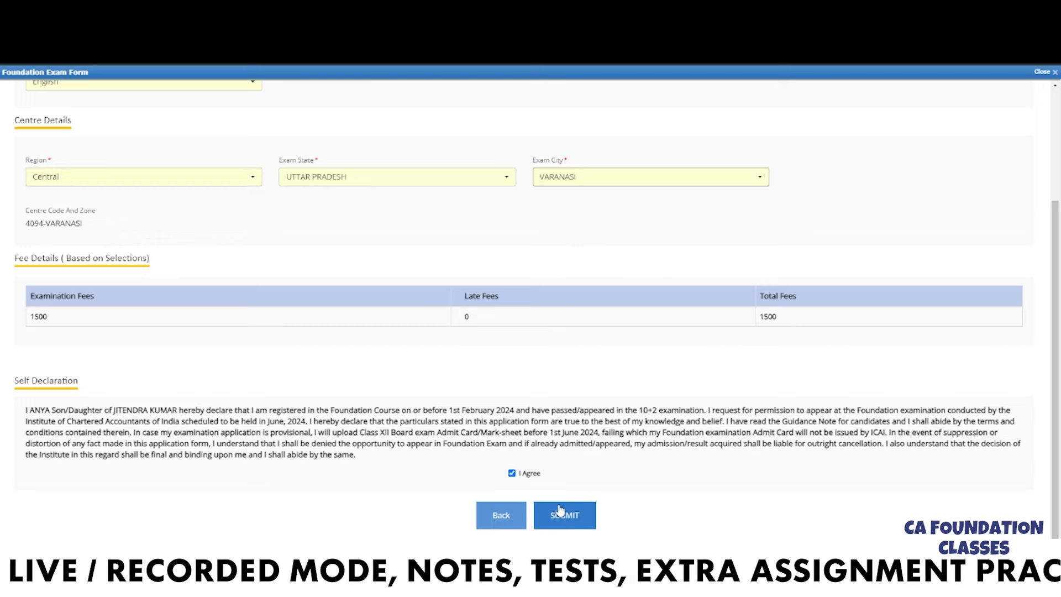
# Submit the Foundation exam form, confirm with Ok, and close the form window
pyautogui.click(564, 515)
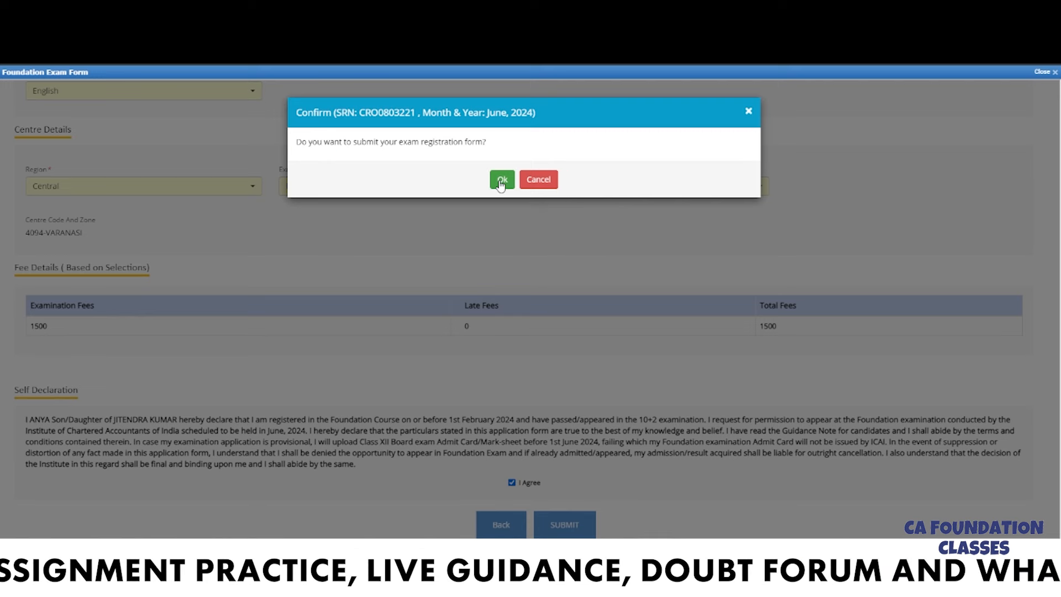
pyautogui.click(501, 179)
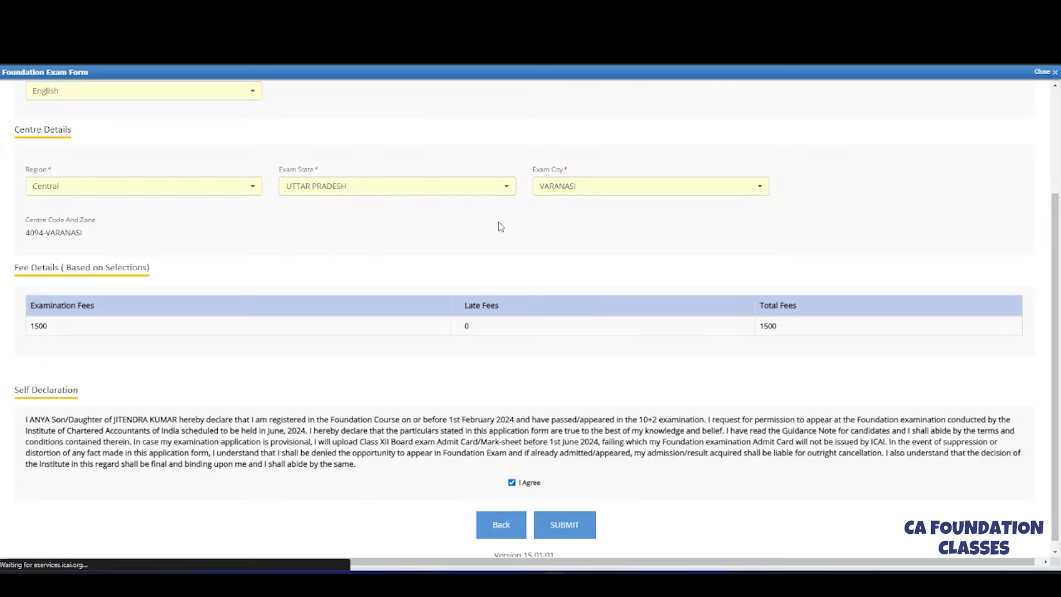
pyautogui.click(564, 525)
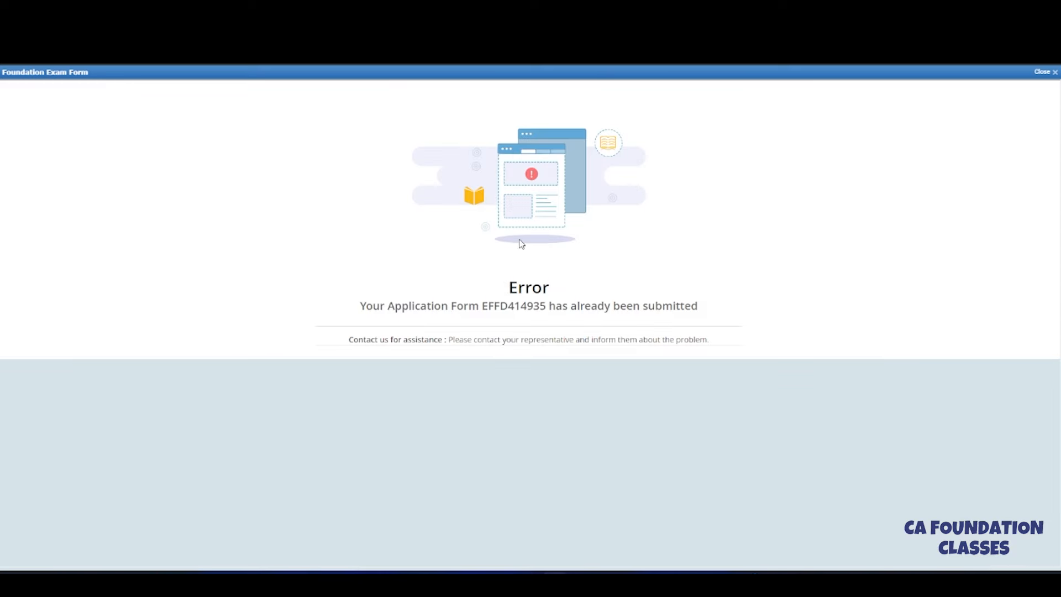
pyautogui.click(1046, 72)
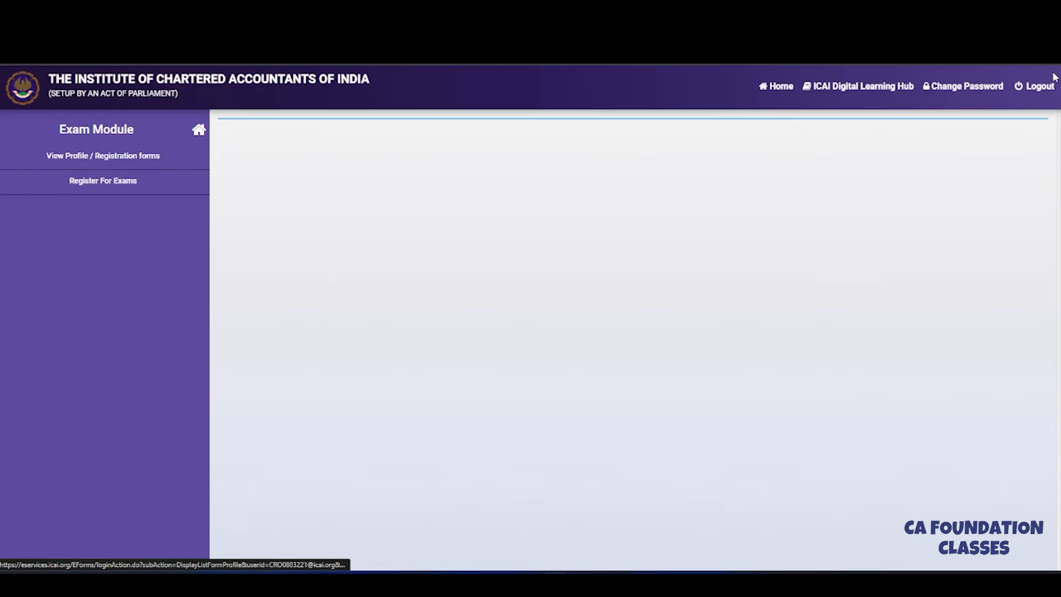
# View the June 2024 Foundation application under Submitted/Pending Forms and close its success alert
pyautogui.click(103, 155)
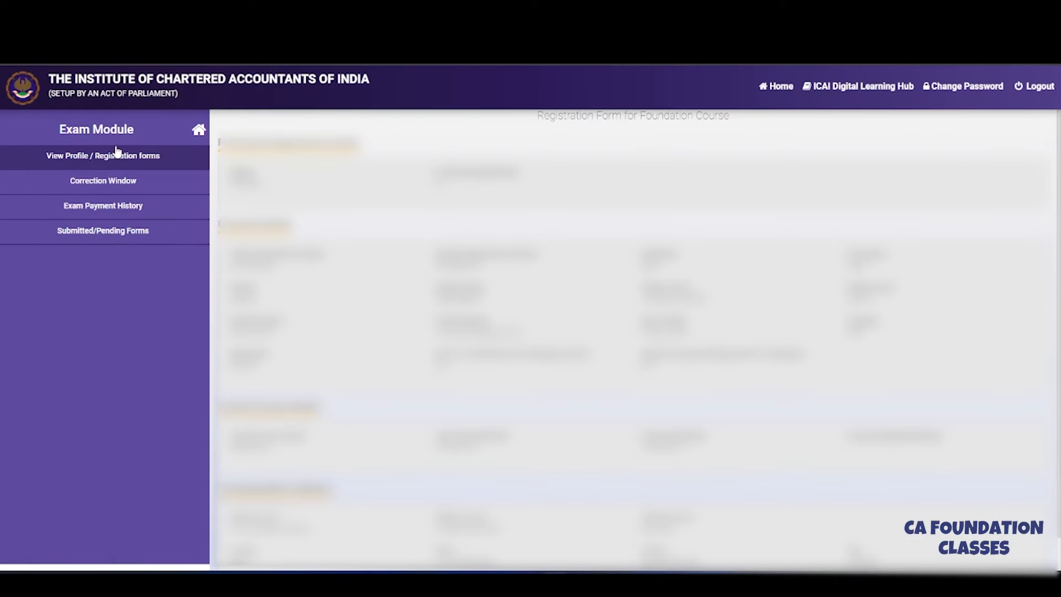
pyautogui.click(102, 230)
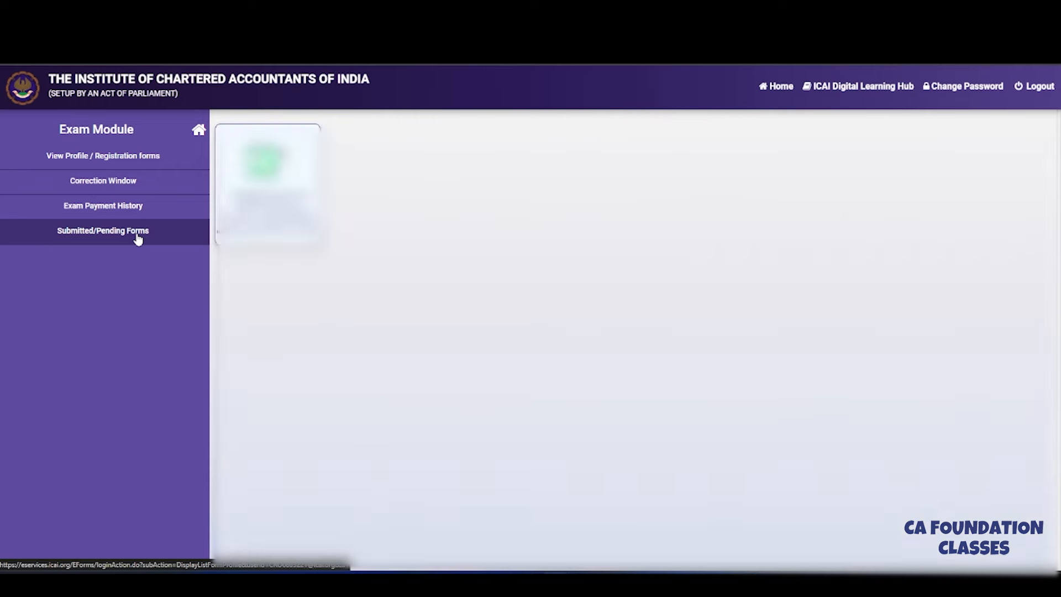
pyautogui.click(103, 230)
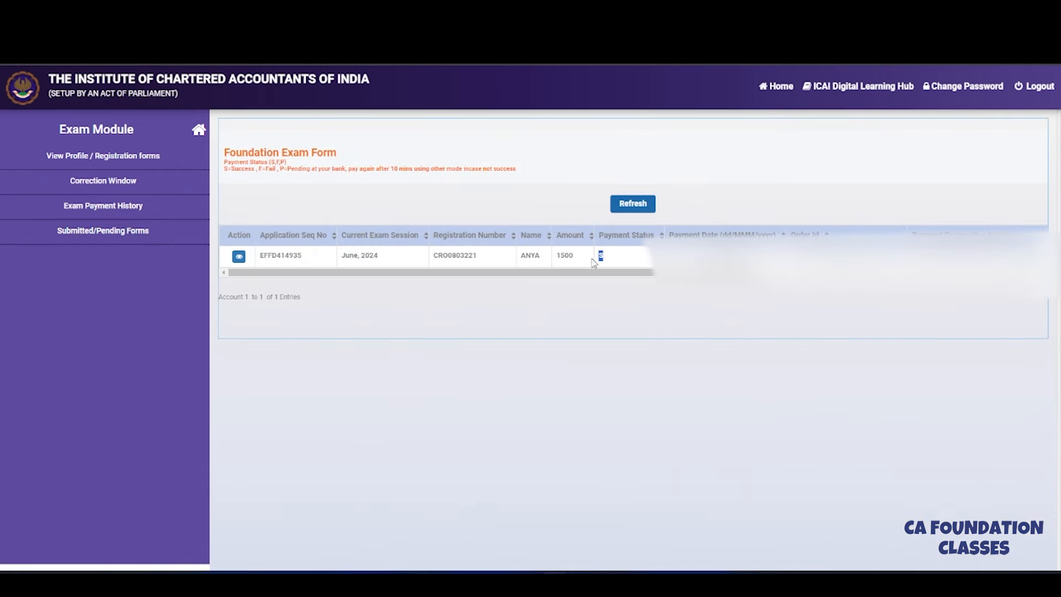
pyautogui.click(240, 256)
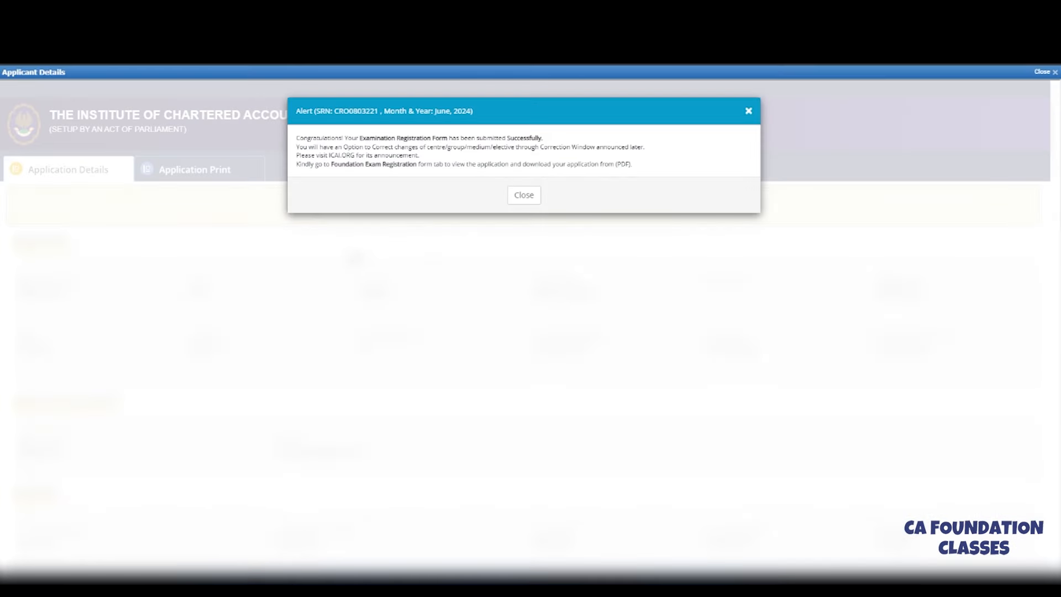
pyautogui.click(524, 195)
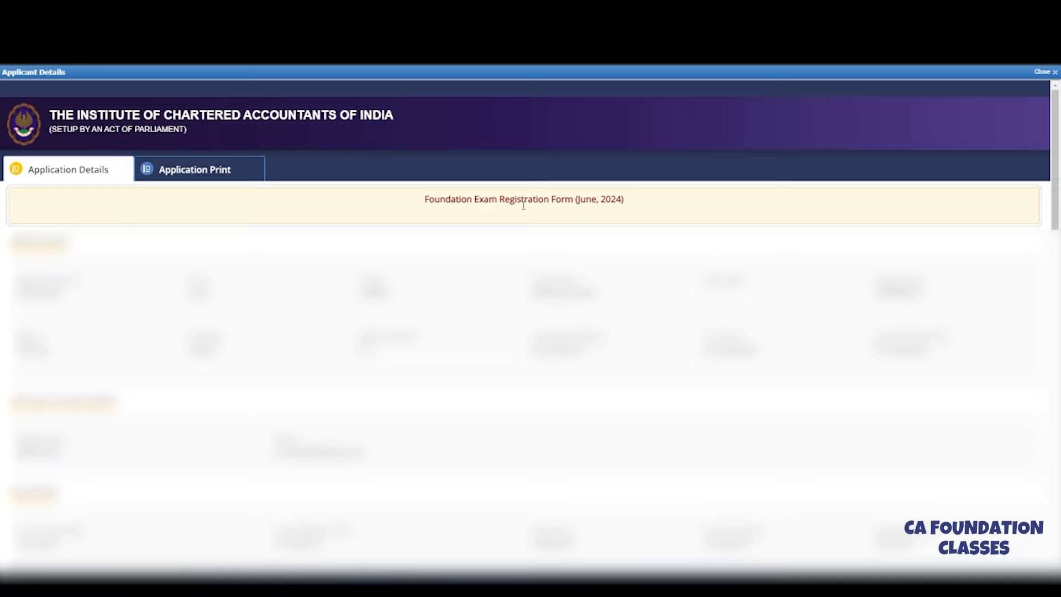